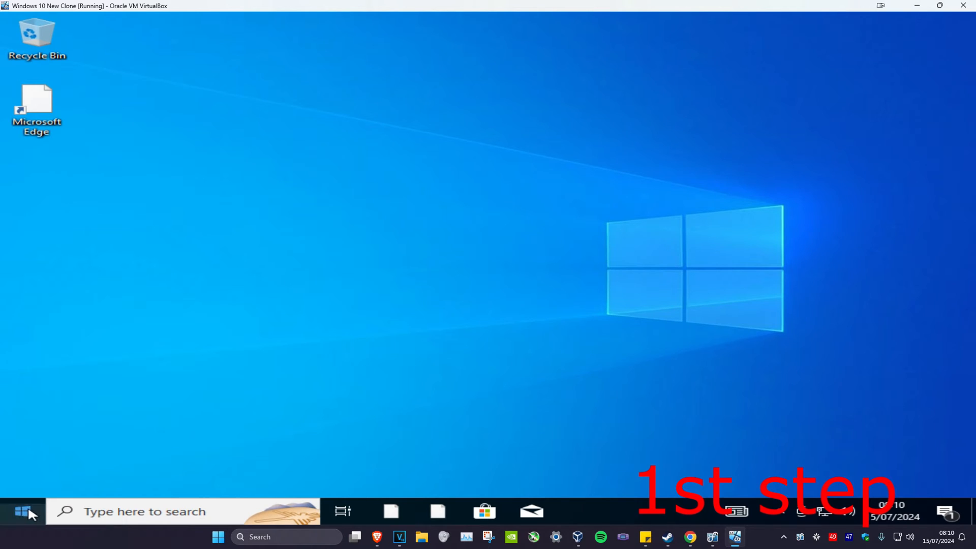
Restart the guest from the Start menu's Power button into the recovery options screen.
{"action": "left_click", "coordinate": [20, 512]}
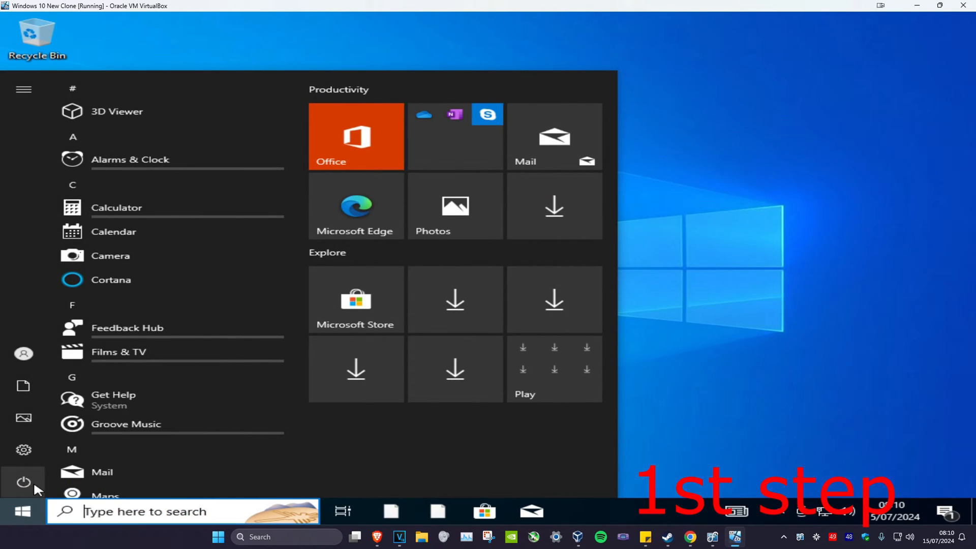
{"action": "left_click", "coordinate": [21, 482]}
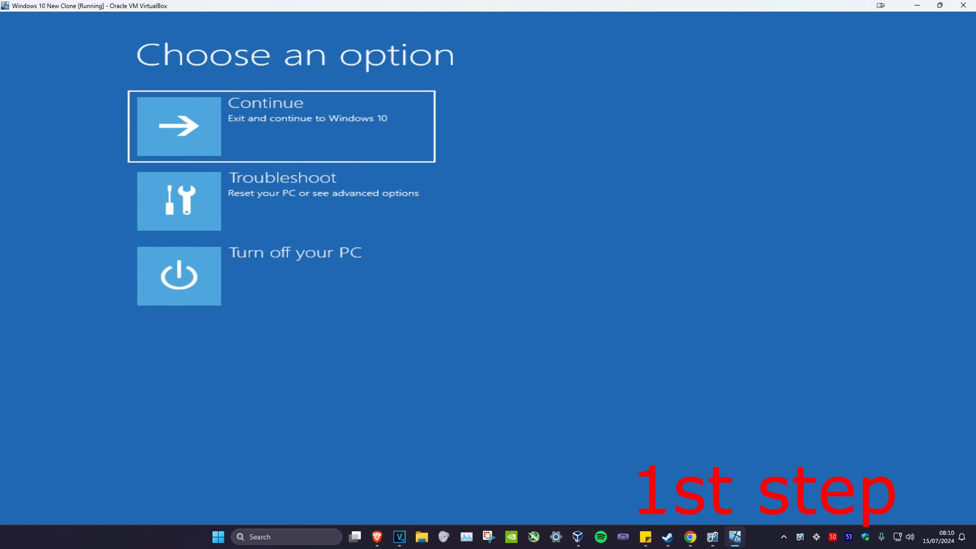
{"action": "mouse_move", "coordinate": [599, 341]}
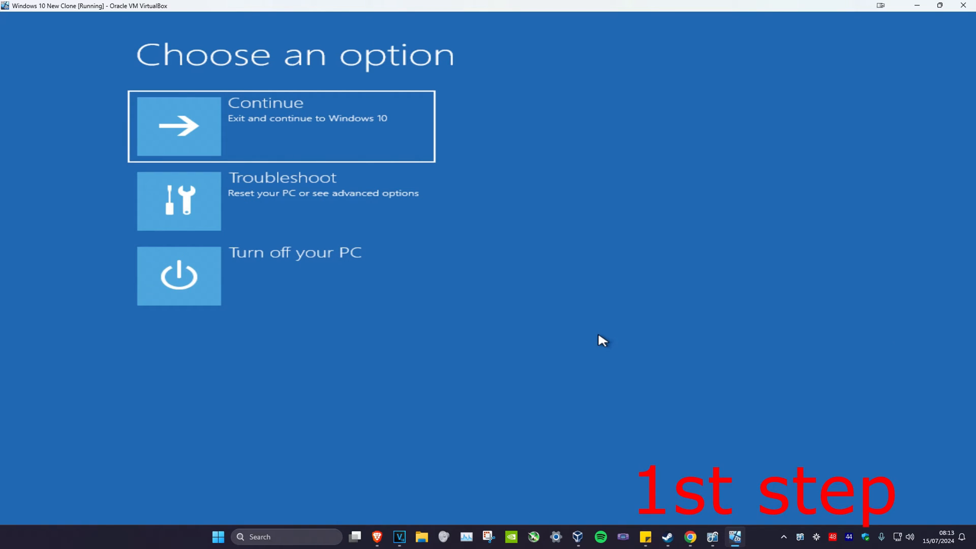
{"action": "left_click", "coordinate": [281, 126]}
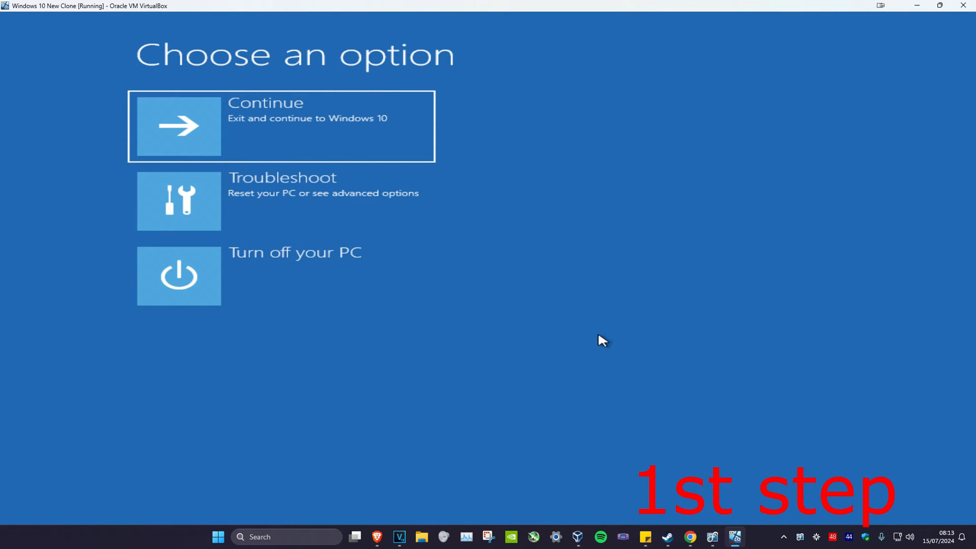
{"action": "mouse_move", "coordinate": [366, 210]}
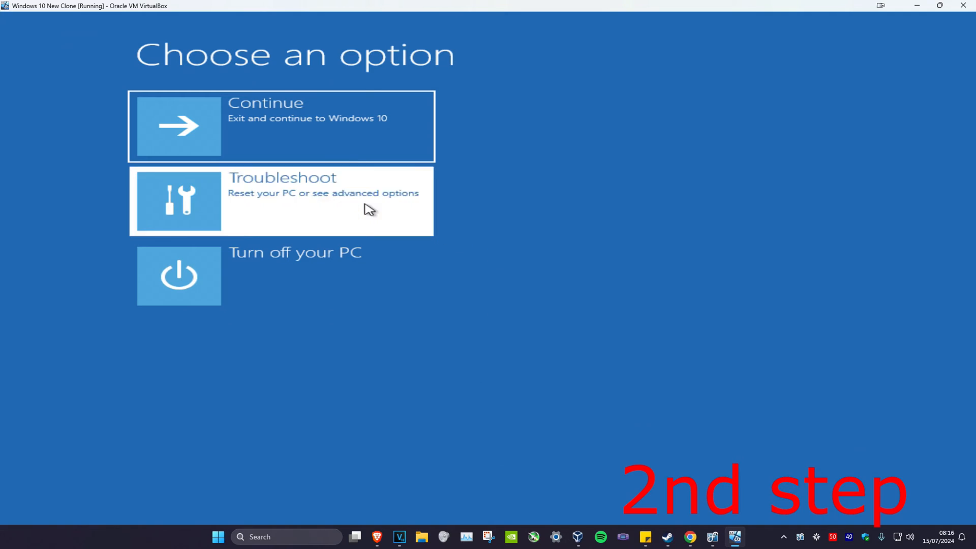
Launch the recovery Command Prompt from Troubleshoot > Advanced options.
{"action": "left_click", "coordinate": [281, 200]}
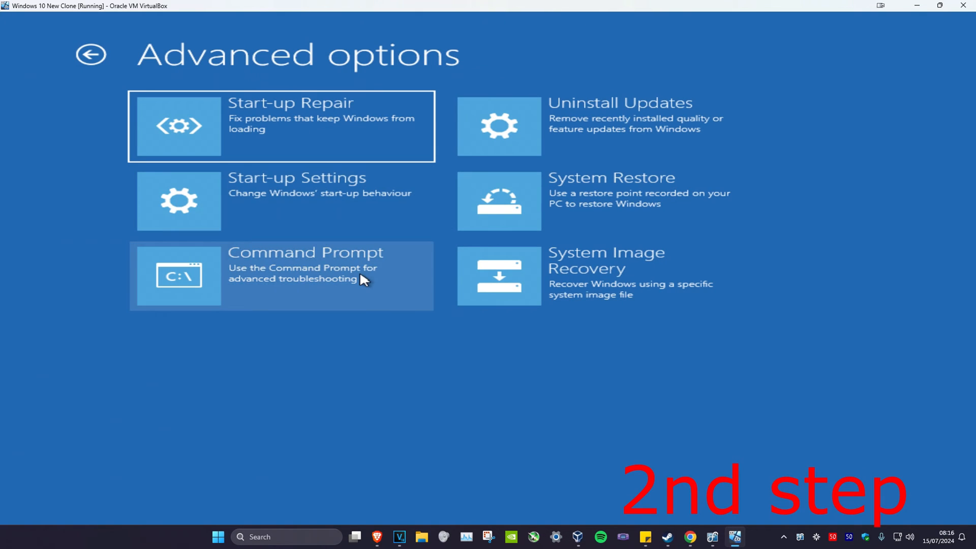
{"action": "left_click", "coordinate": [301, 275]}
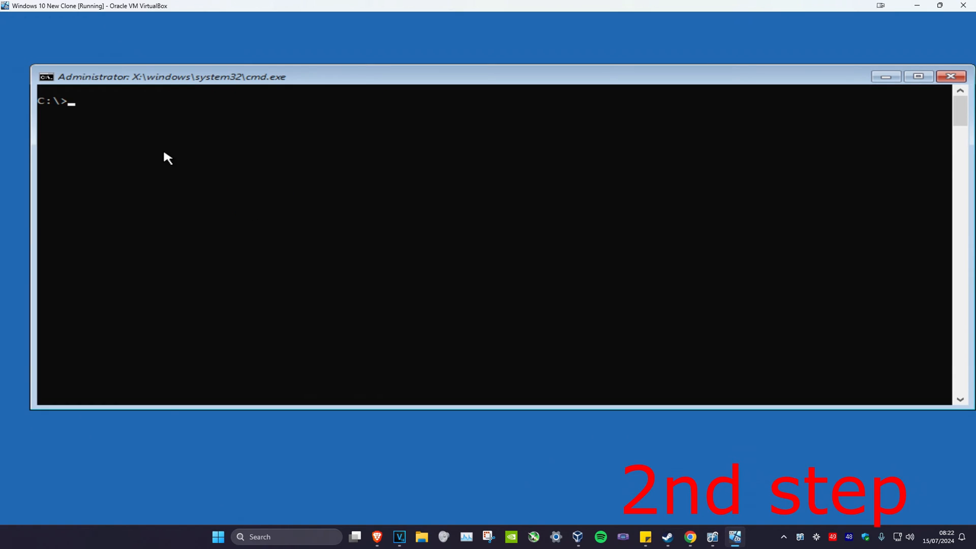
Change to \windows\system32\config and create a 'backup' folder there.
{"action": "type", "text": "cd \\win"}
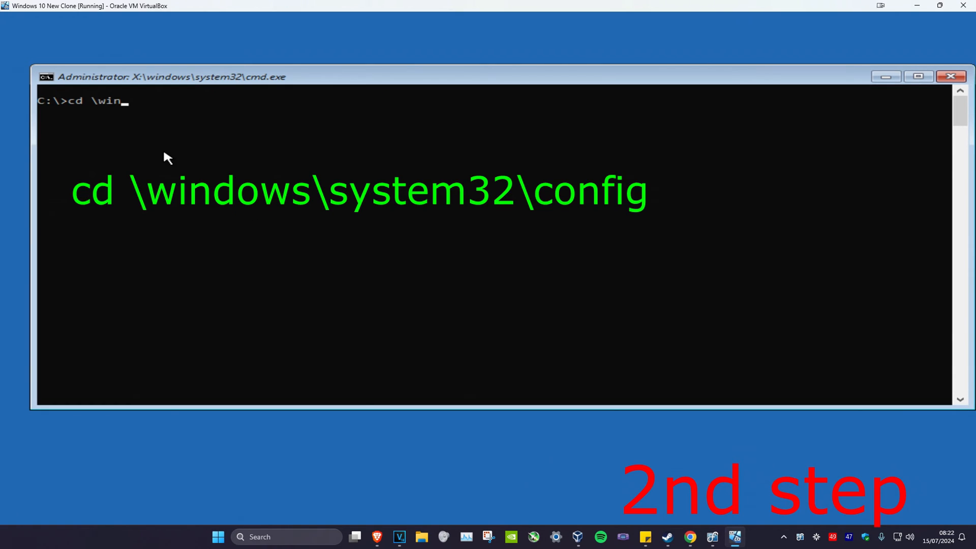
{"action": "type", "text": "dows\\system32\\config"}
{"action": "type", "text": "md backup"}
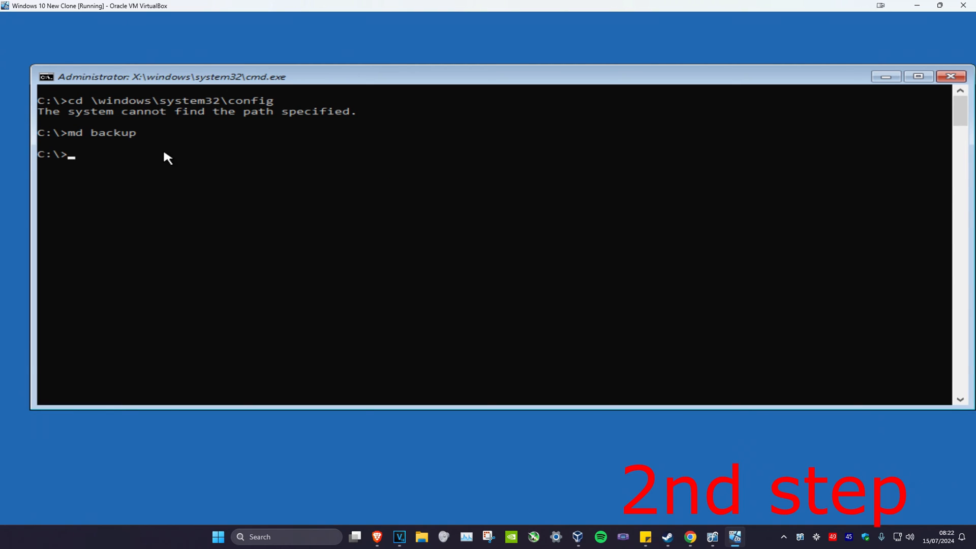
Run copy *.* backup, cd regback and copy *.* .. to restore the registry hives.
{"action": "type", "text": "copy"}
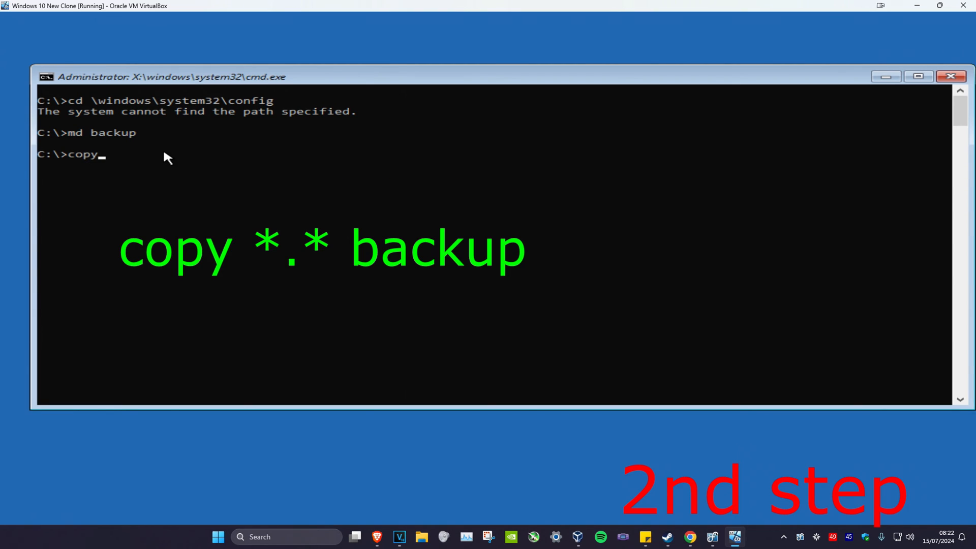
{"action": "type", "text": "*.* backup"}
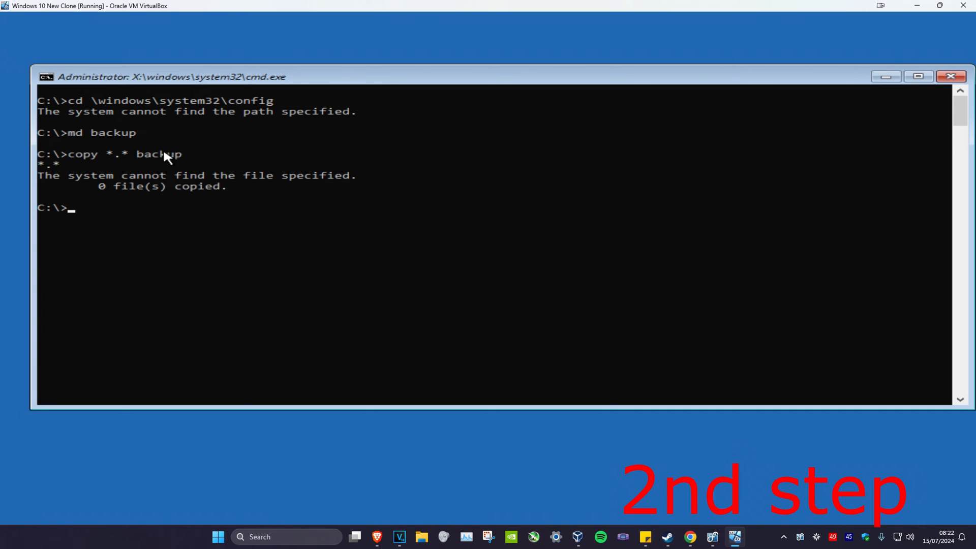
{"action": "type", "text": "cd regback"}
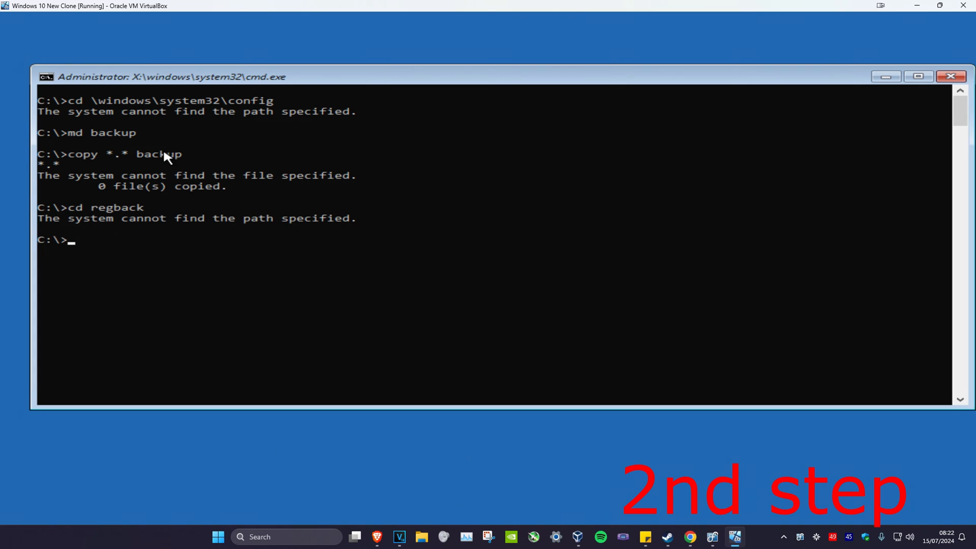
{"action": "type", "text": "copy"}
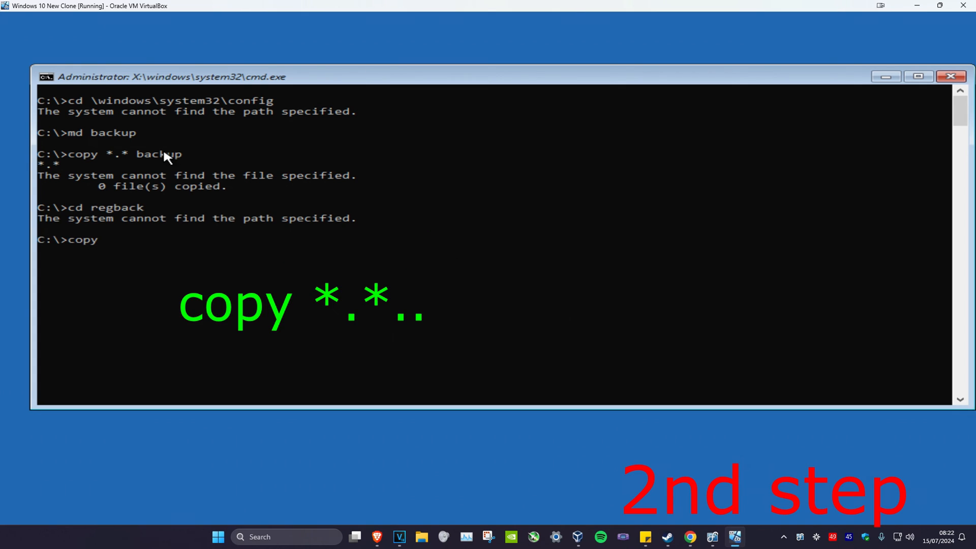
{"action": "type", "text": "*.*"}
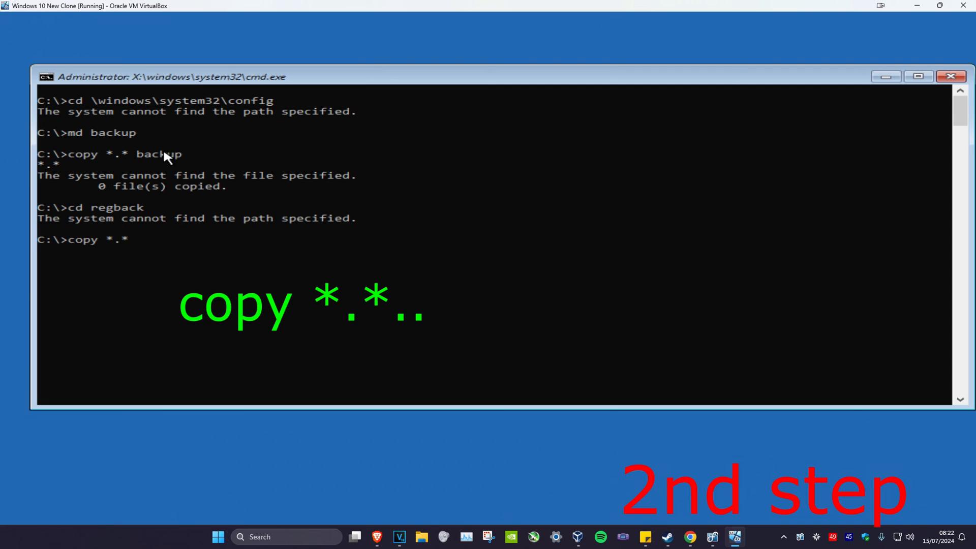
{"action": "key", "text": "Enter"}
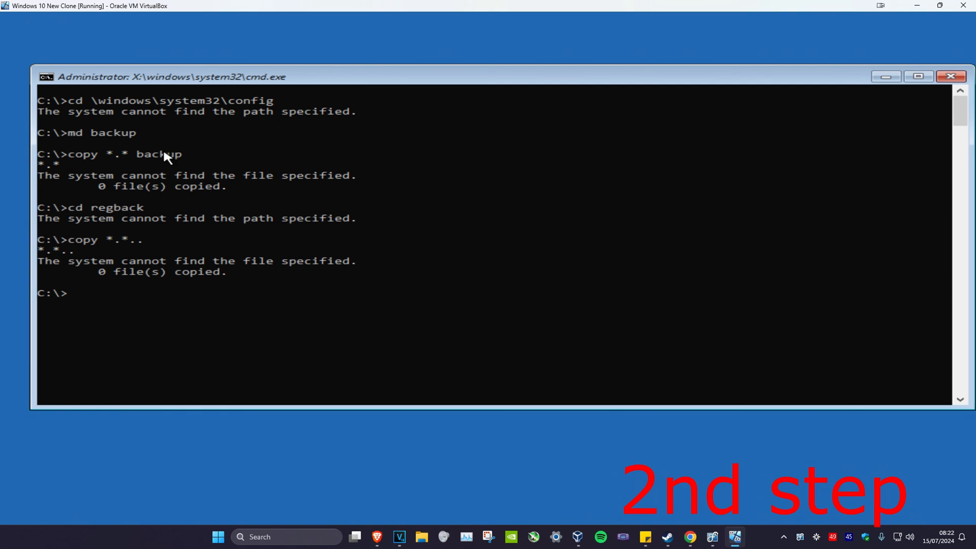